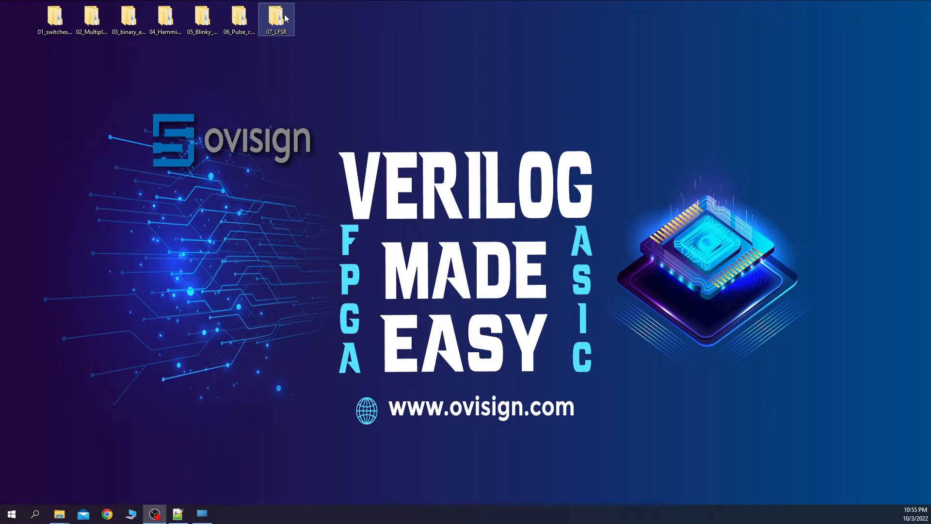
- Browse the 07_LFSR folder's sim subfolder in File Explorer and return to the project folder
double_click(276, 18)
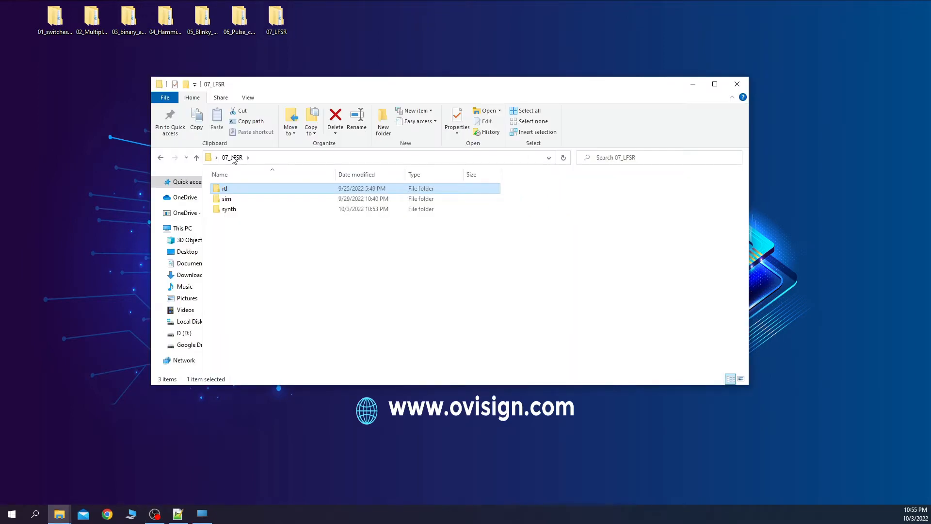
mouse_move(237, 198)
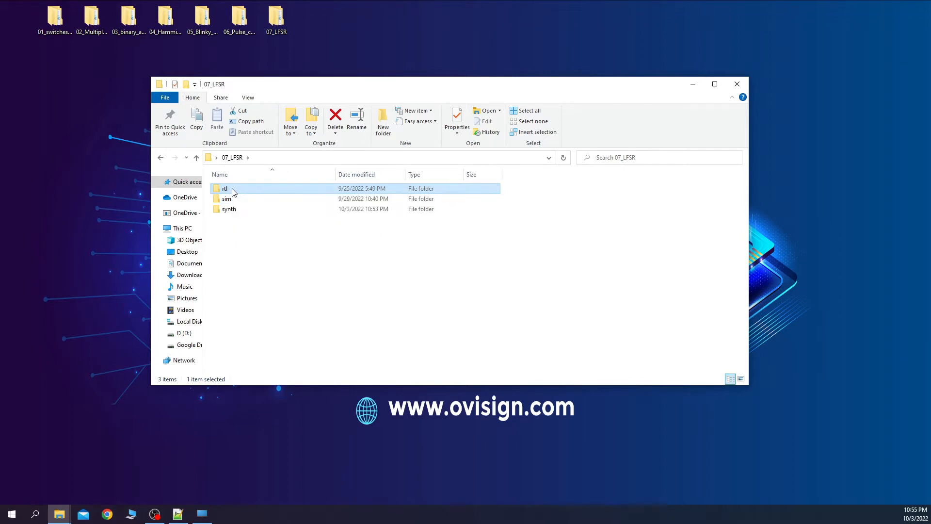
click(229, 209)
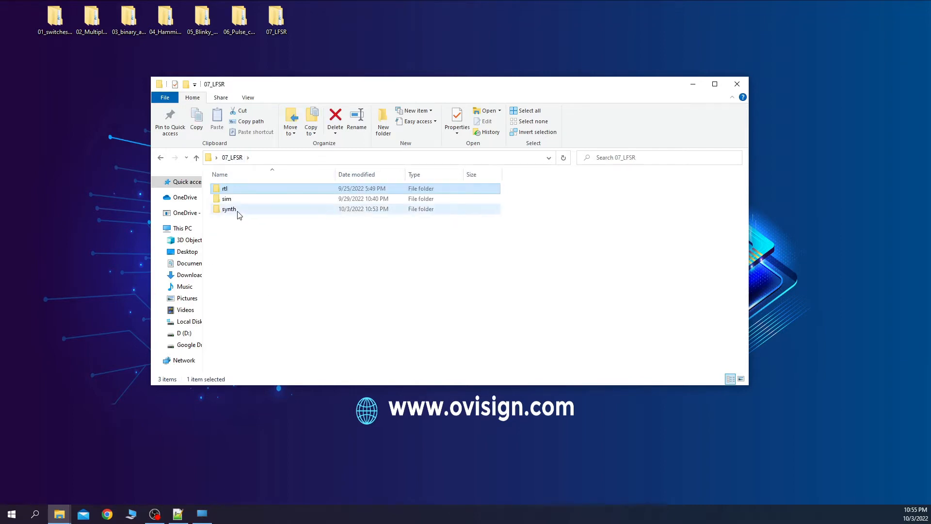
double_click(226, 198)
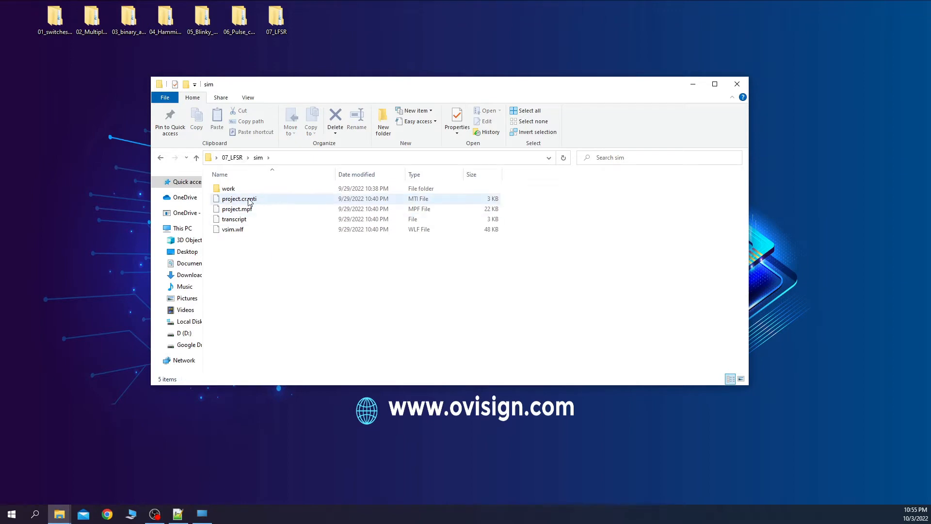
click(232, 157)
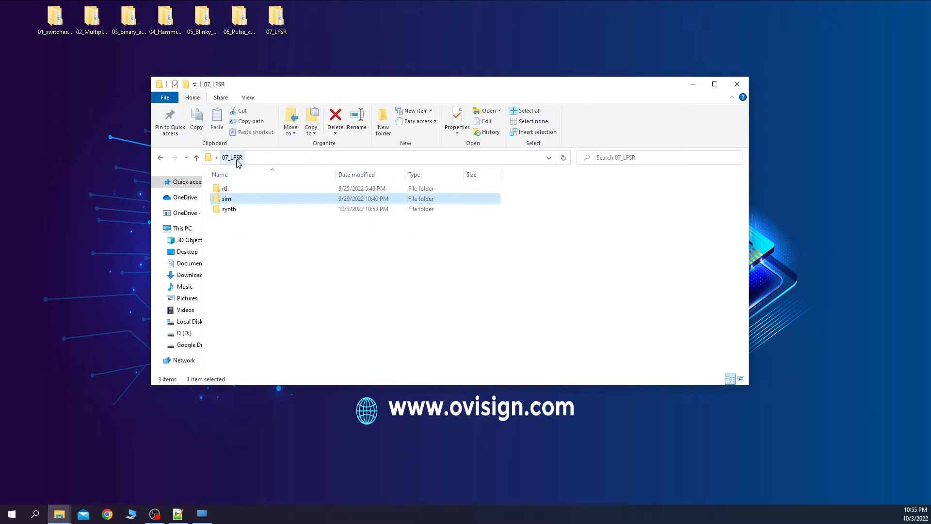
double_click(229, 209)
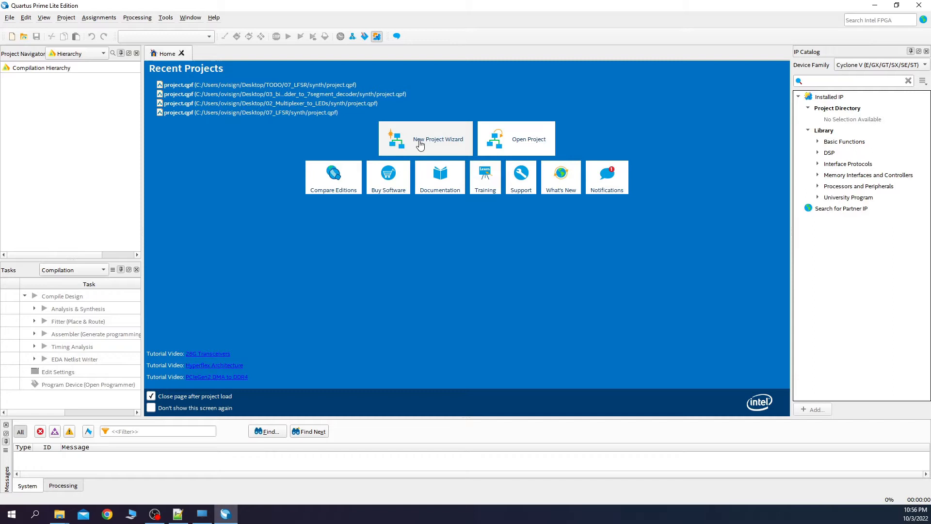
- Create a new empty Quartus project named 'project' with 07_LFSR/synth as working directory
click(425, 139)
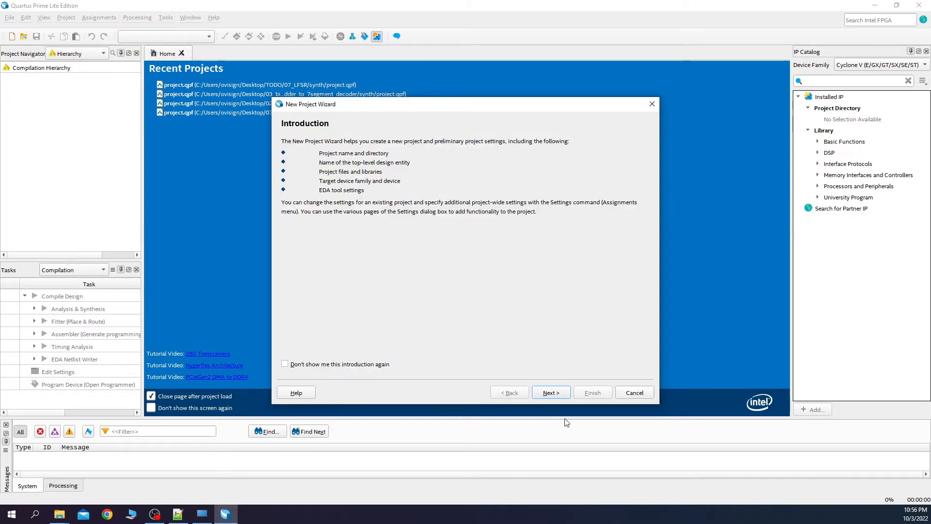
click(550, 392)
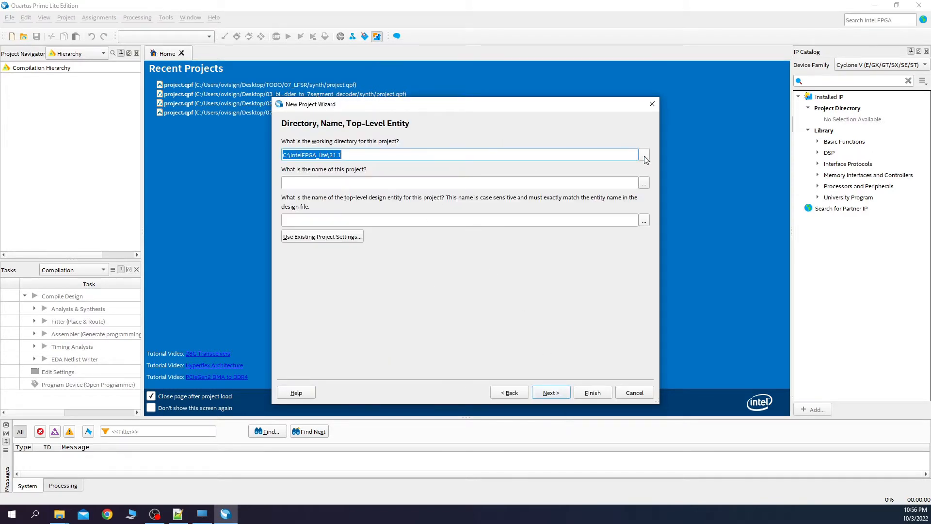
click(644, 155)
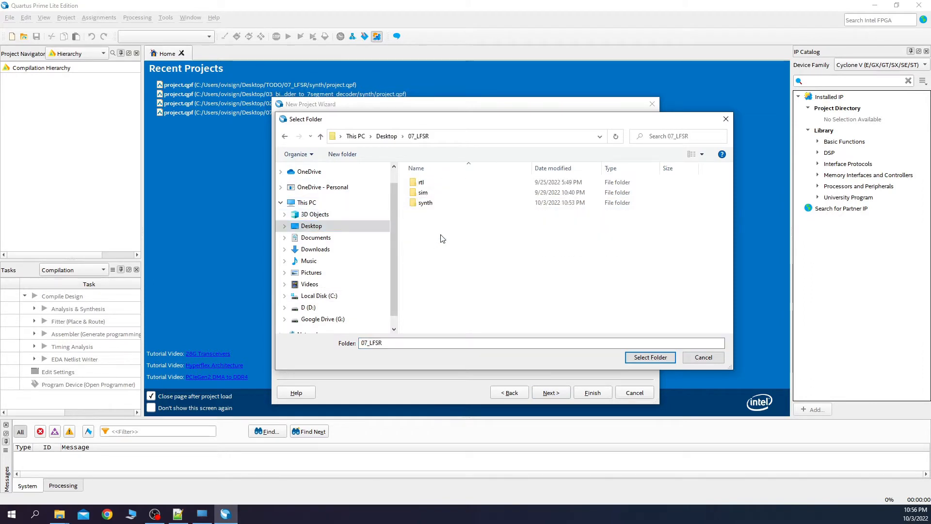
click(649, 357)
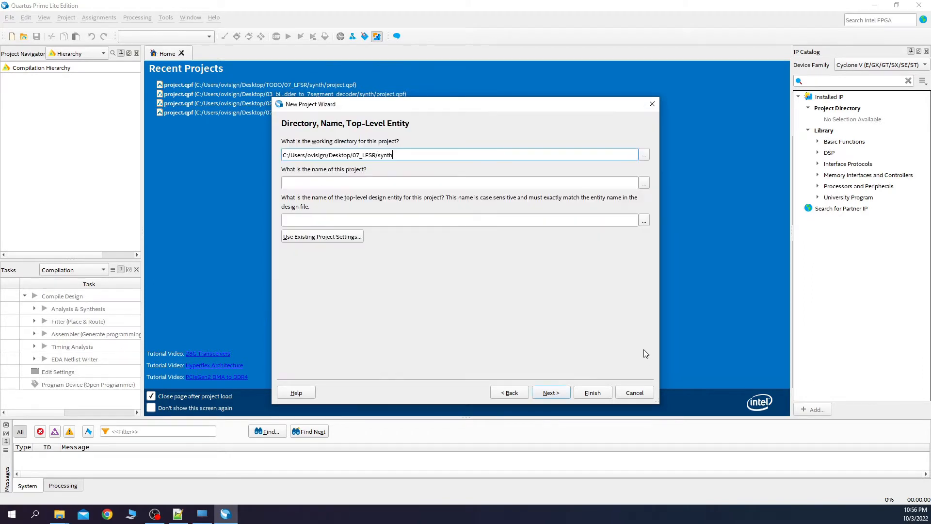
text(project)
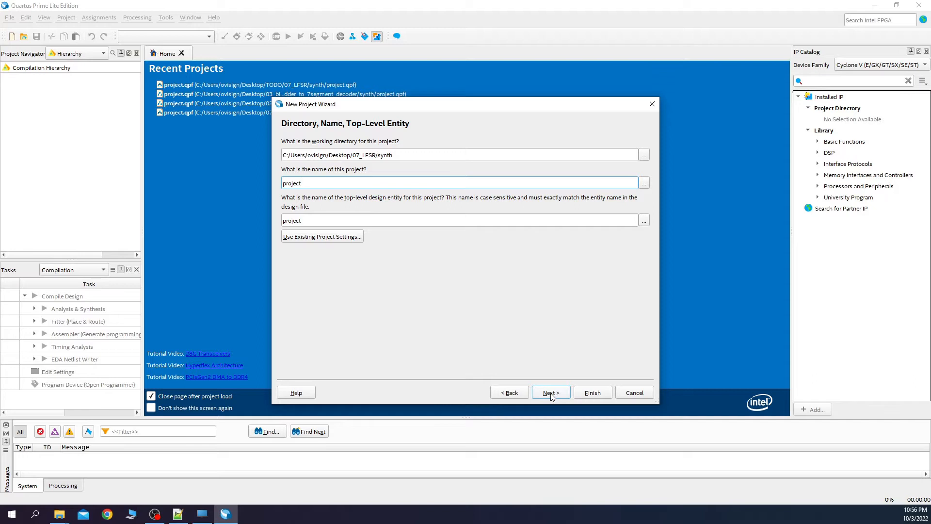
click(549, 393)
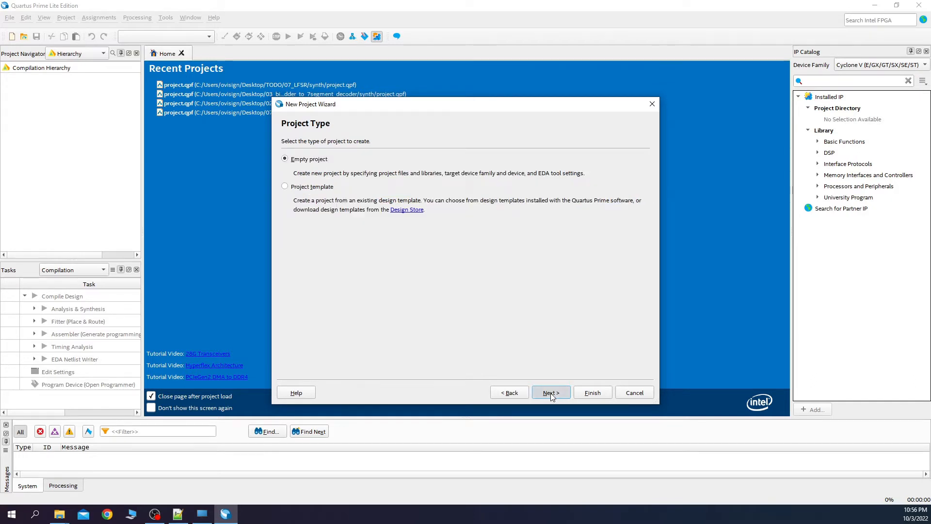
click(549, 393)
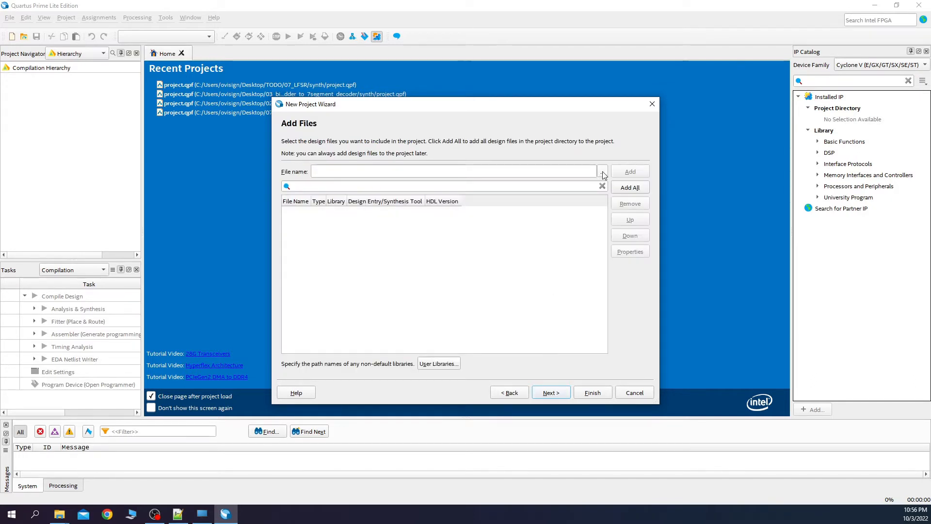
- Add the six non-testbench .v design files from the rtl folder to the project
click(602, 171)
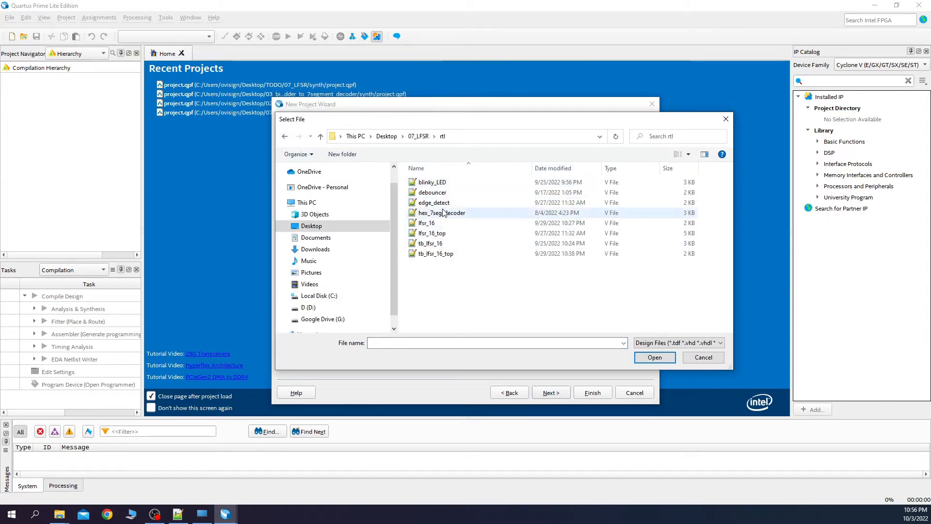
click(431, 233)
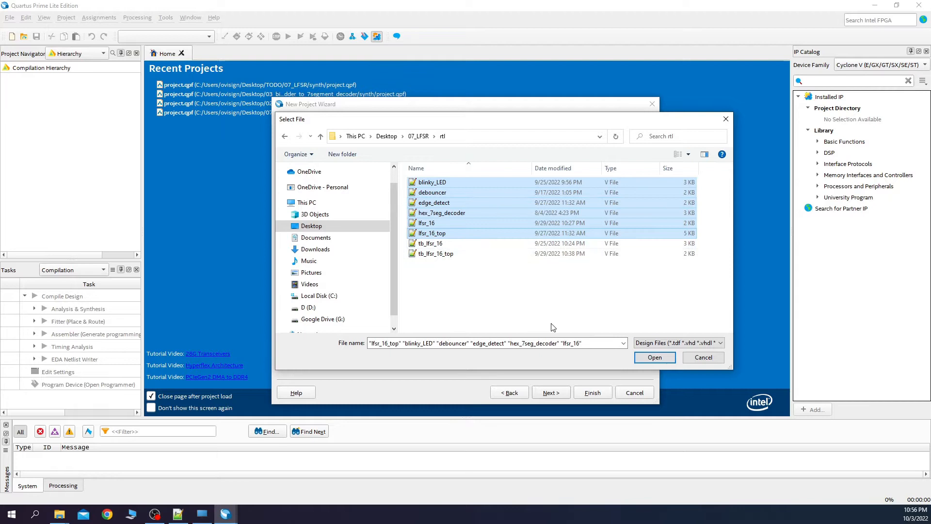
click(653, 357)
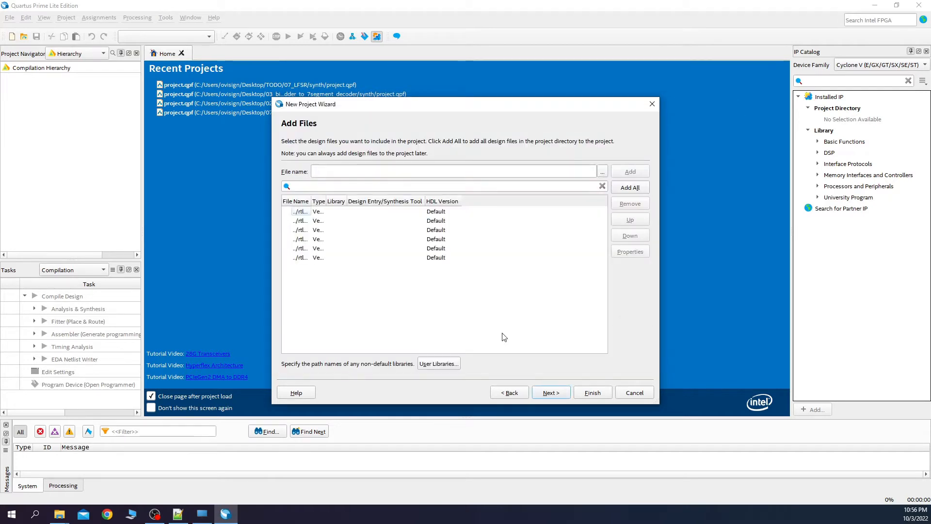
click(549, 392)
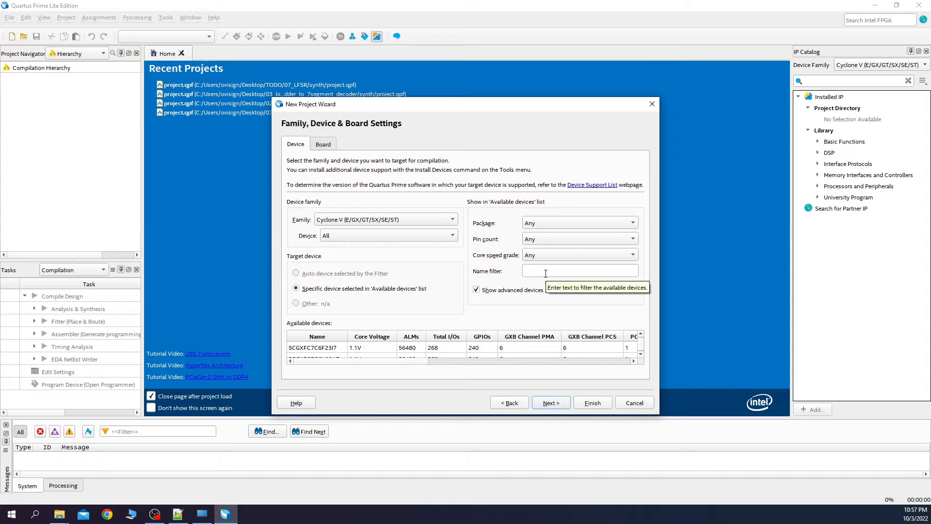
- Target the DE1-SoC Board from the development boards list and continue to the summary
click(580, 270)
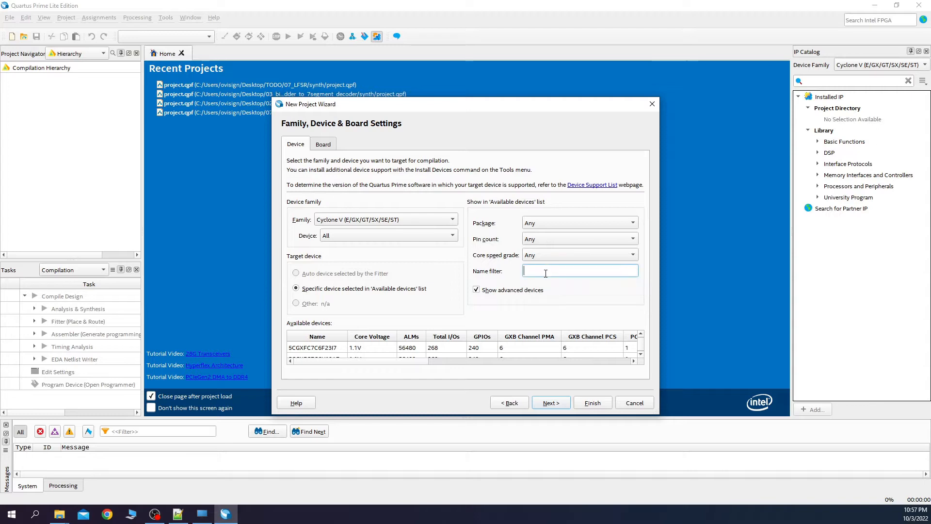
click(322, 143)
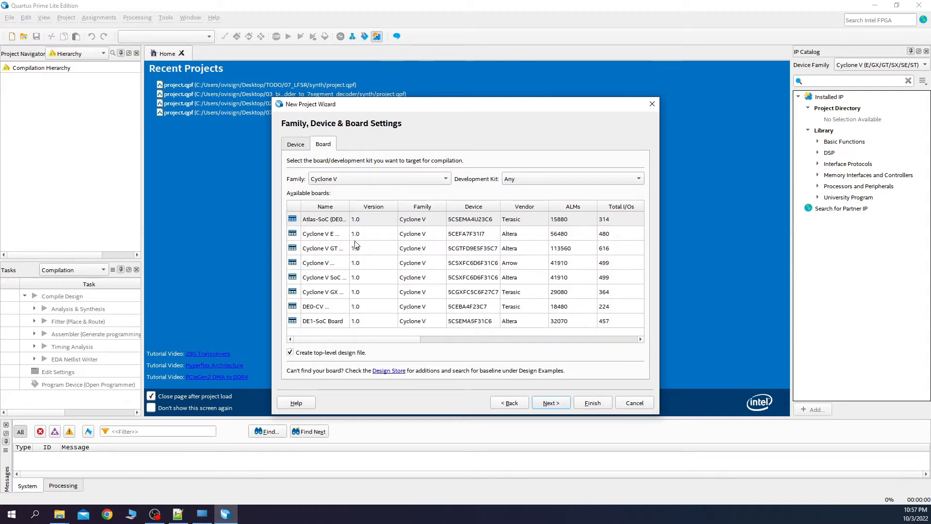
click(322, 321)
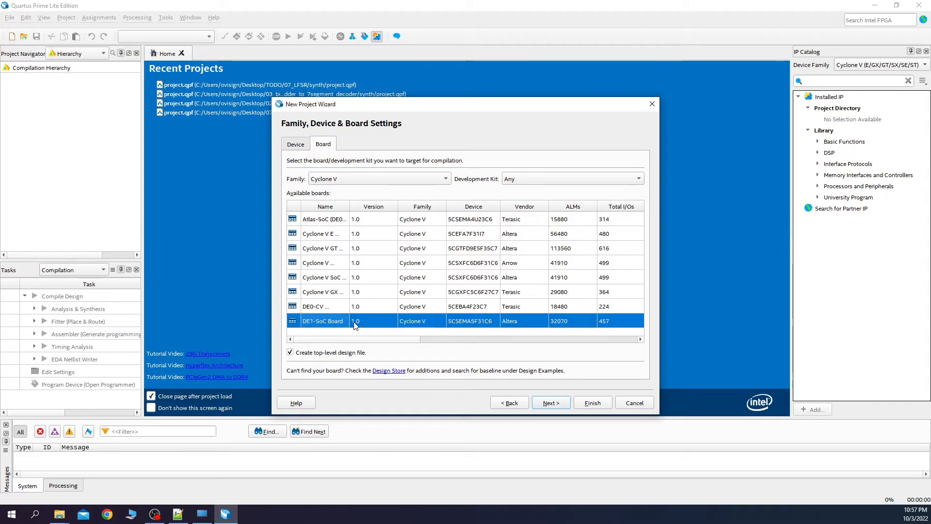
click(550, 402)
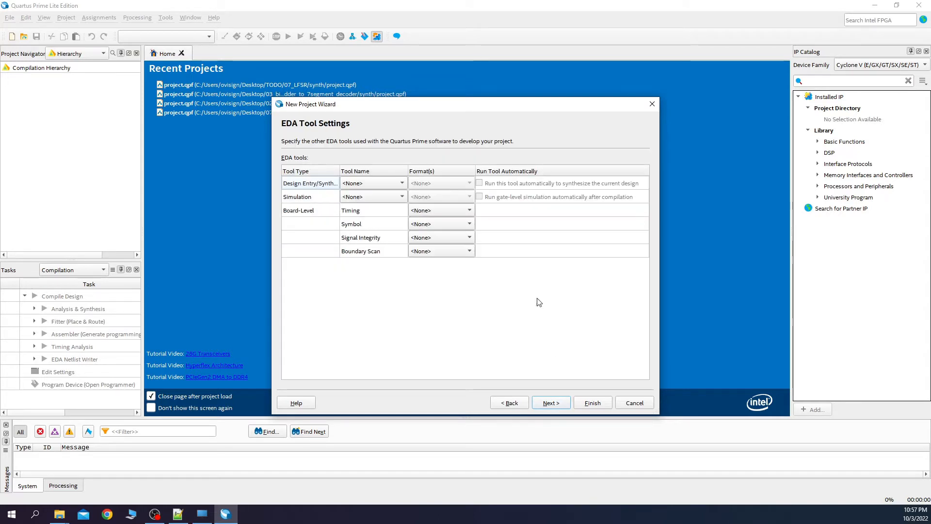
mouse_move(536, 388)
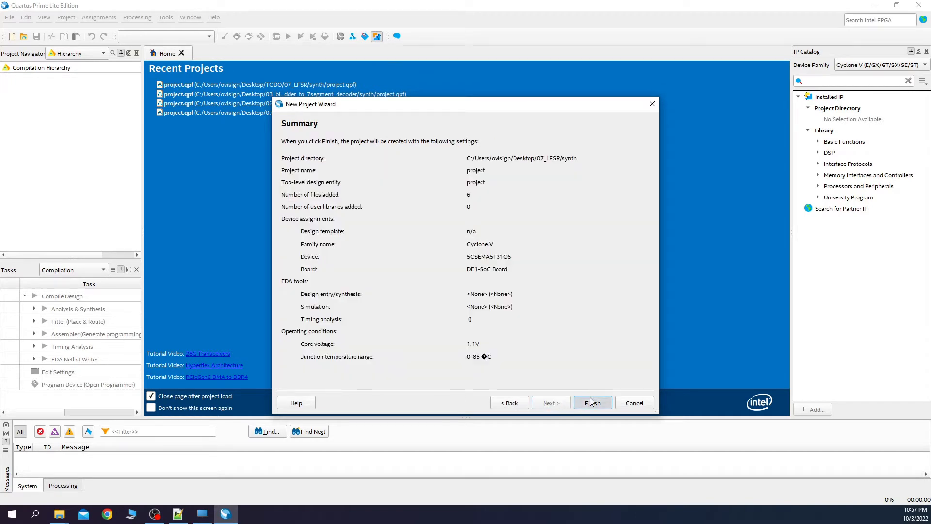
- Set lfsr_16_top.v as the top-level entity from the Files view and compile the full design
click(592, 403)
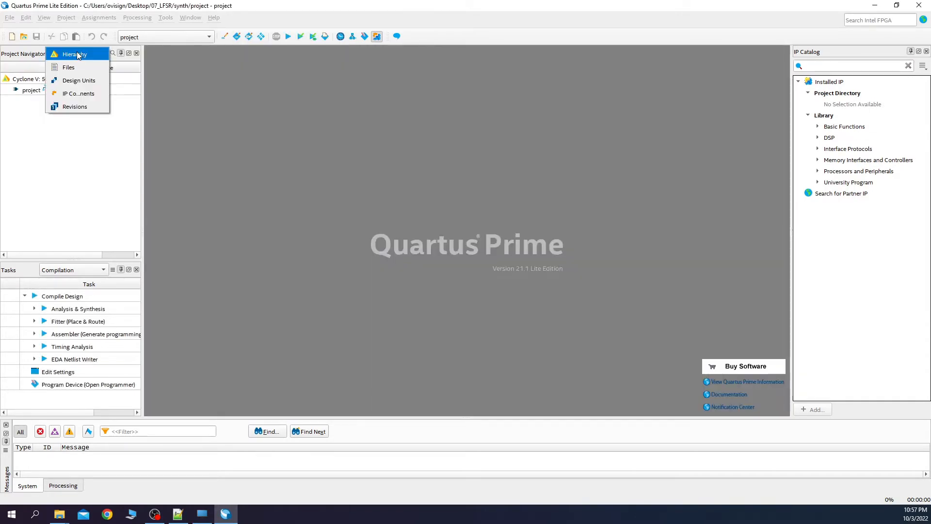
click(68, 67)
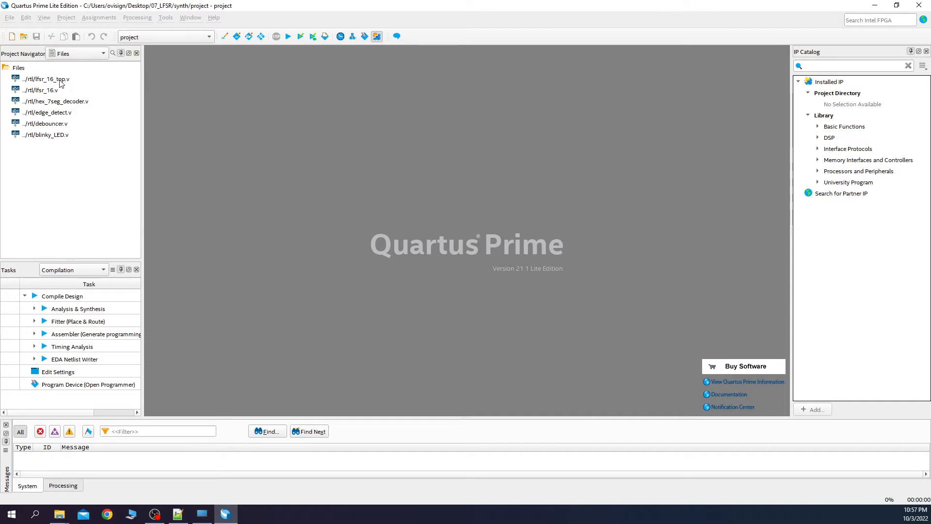
right_click(43, 79)
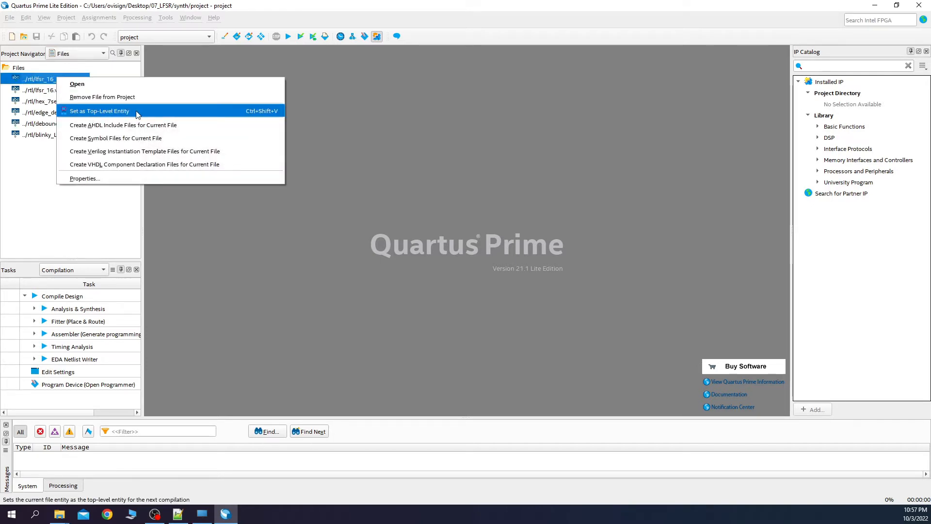
click(99, 111)
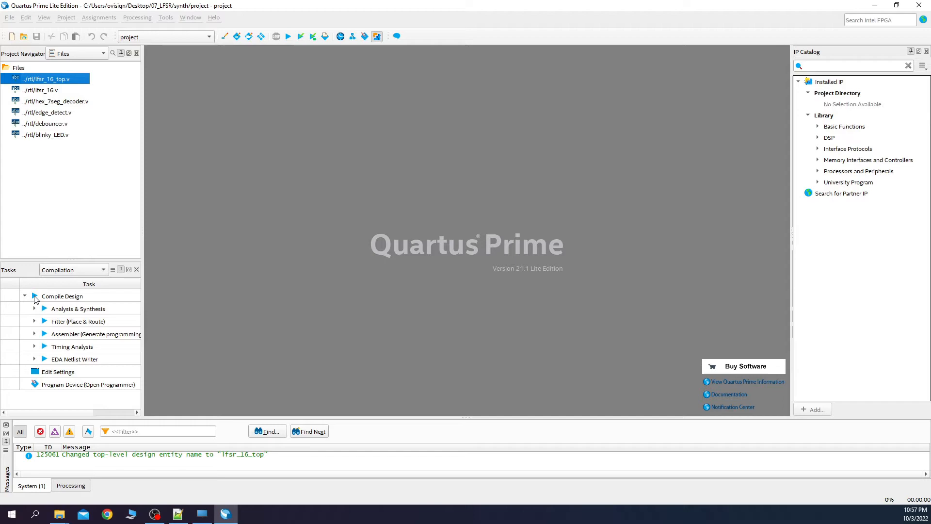
click(288, 36)
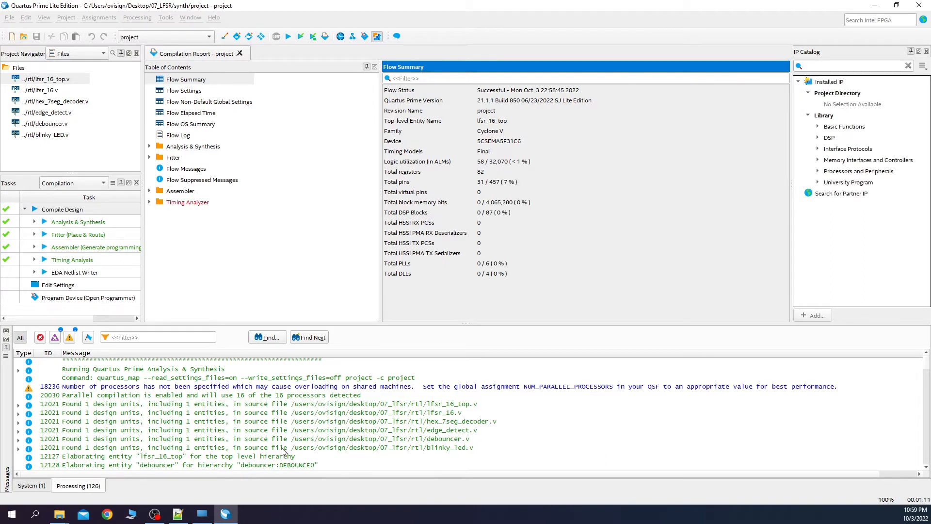
- Filter the Messages window to show only the compilation warnings
click(54, 337)
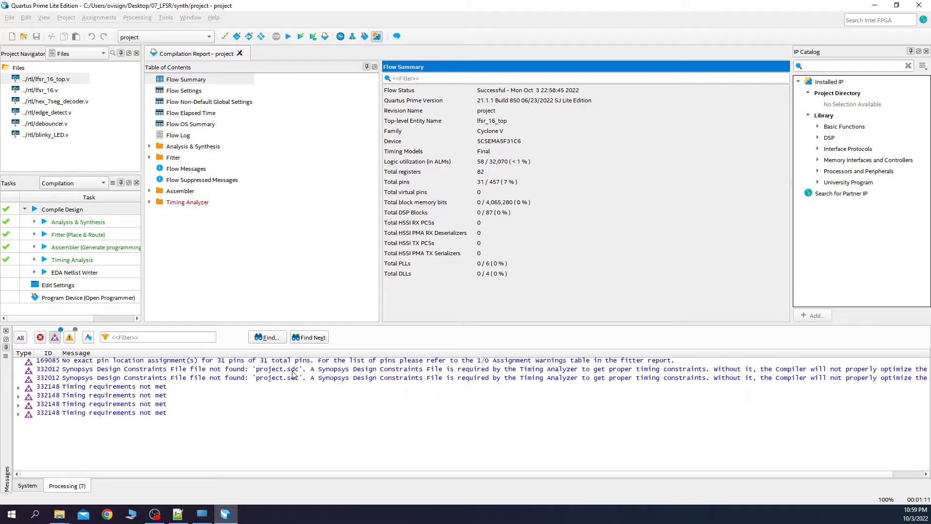
mouse_move(166, 18)
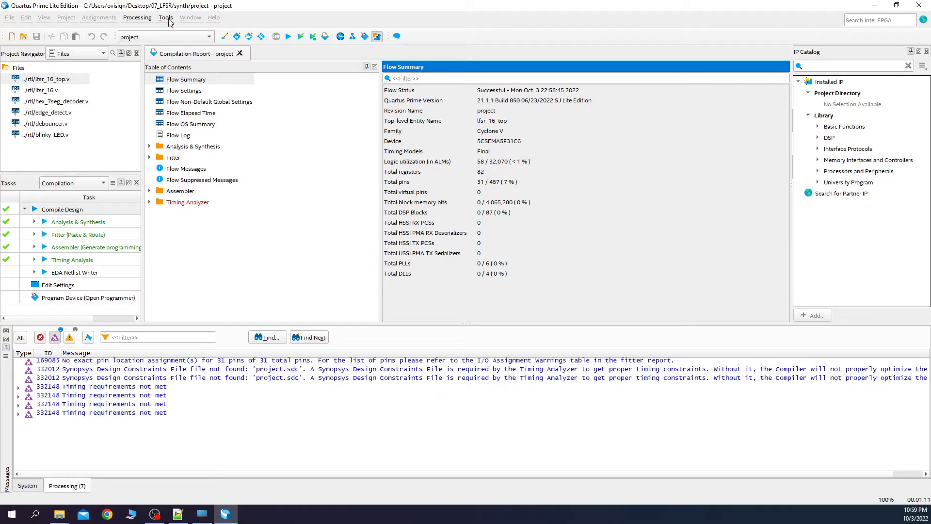
- Write project.sdc in Timing Analyzer with a 20 ns clock on clk, derive_pll_clocks and derive_clock_uncertainty
click(187, 201)
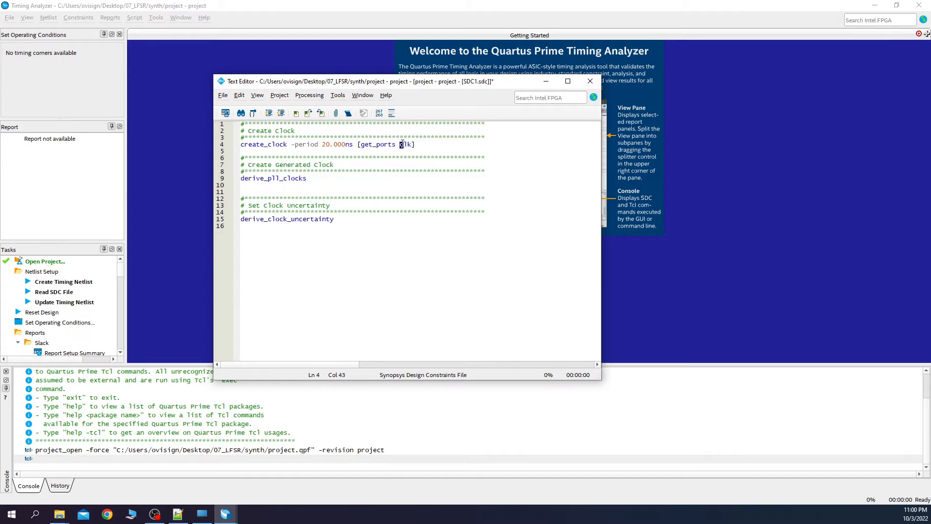
double_click(405, 145)
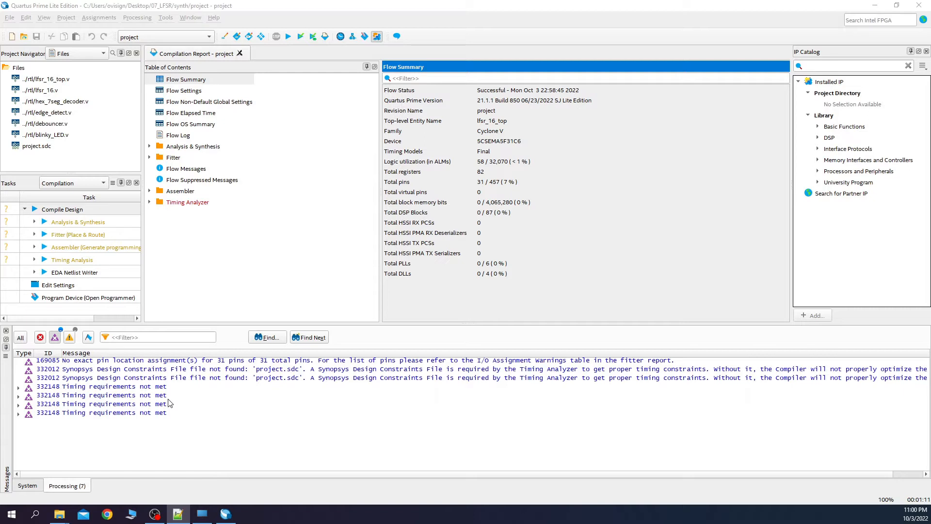
- Filter Messages to the 31-of-31 unassigned pins critical warning and bring up the Pin Planner
click(36, 146)
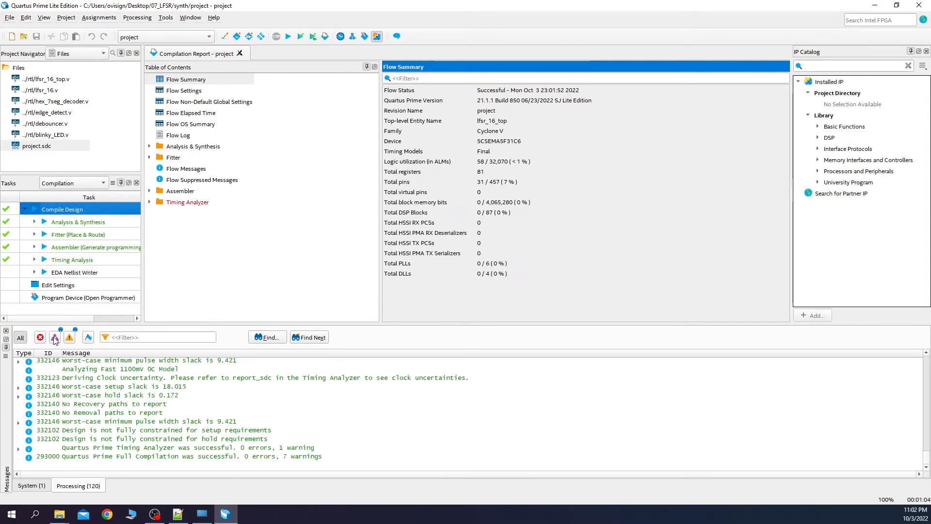
mouse_move(55, 337)
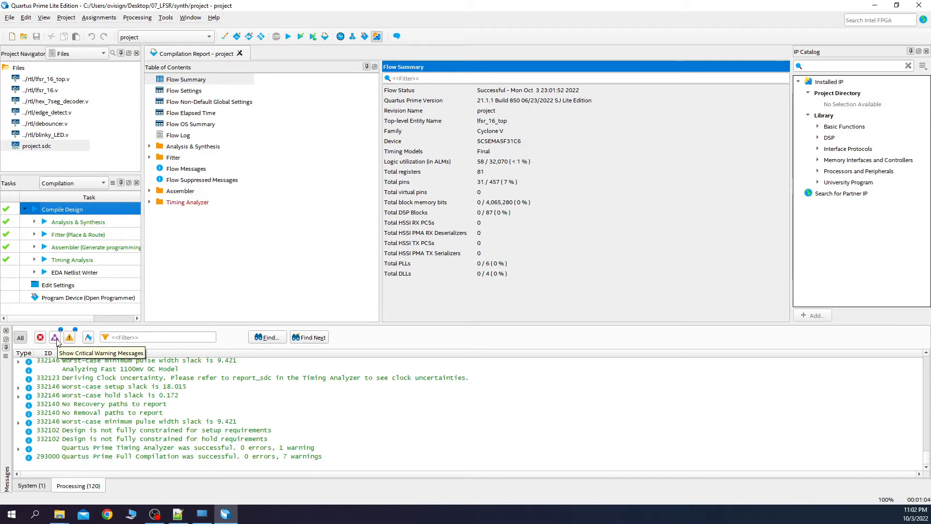
click(54, 337)
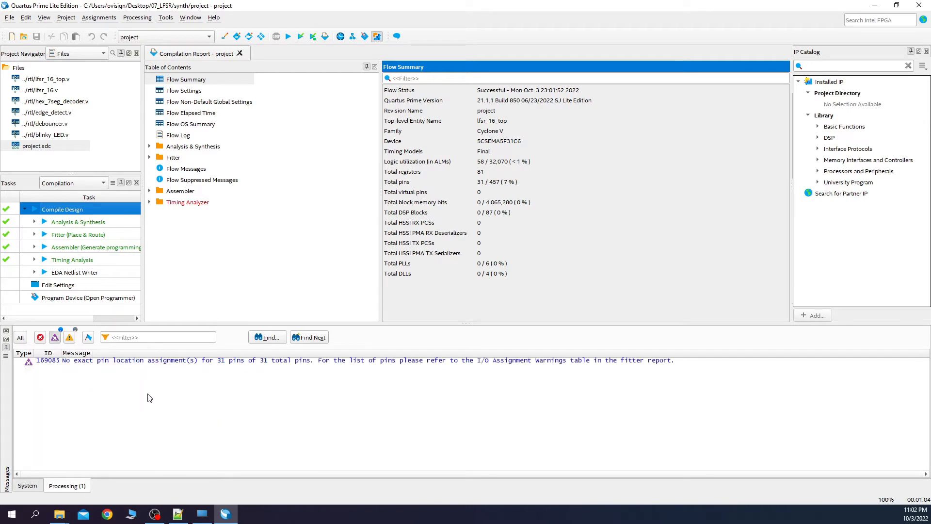
mouse_move(138, 382)
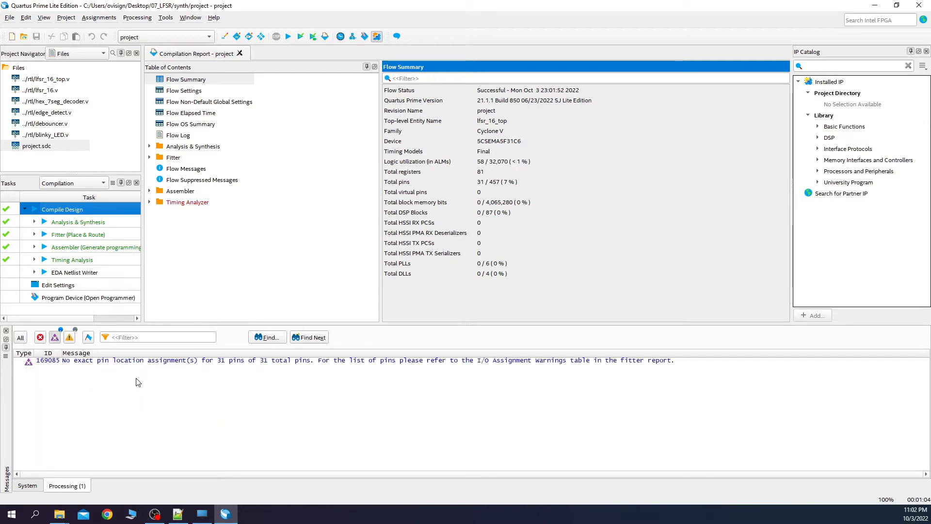
mouse_move(170, 395)
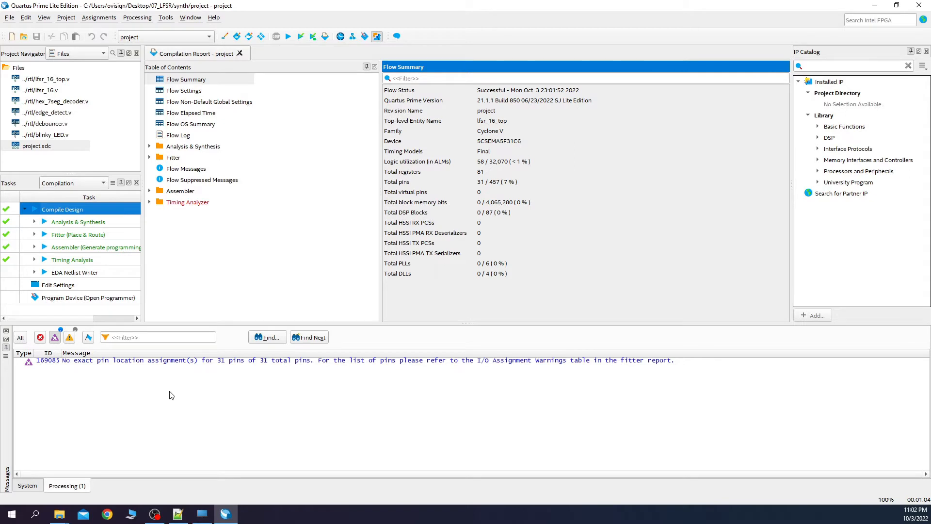
mouse_move(111, 367)
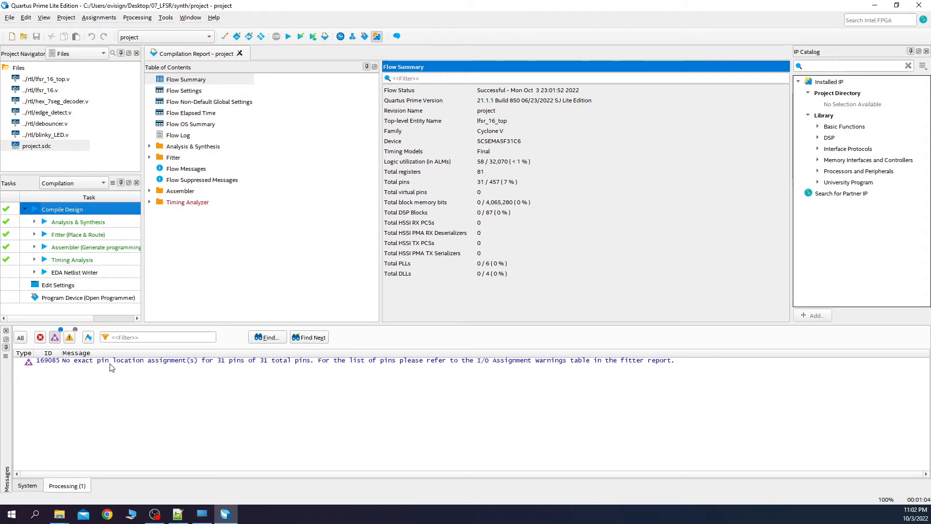
mouse_move(95, 366)
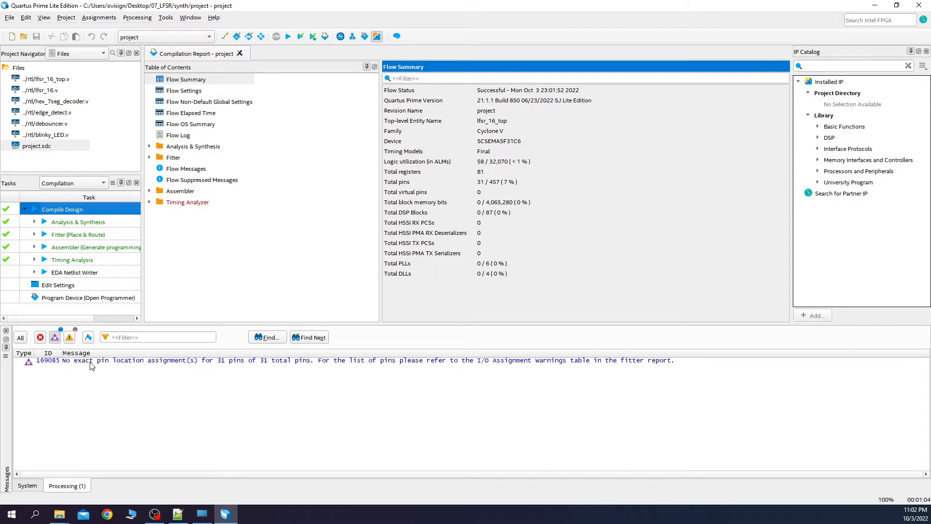
click(99, 17)
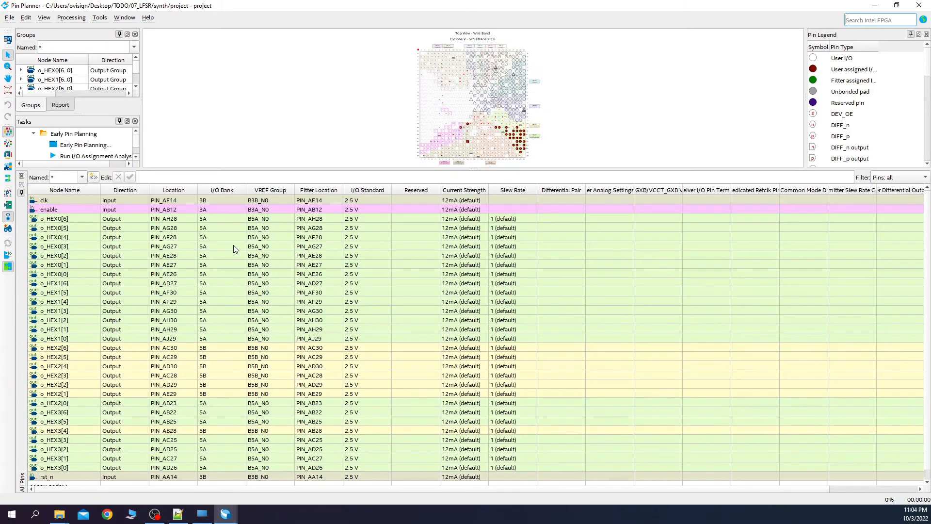
mouse_move(173, 308)
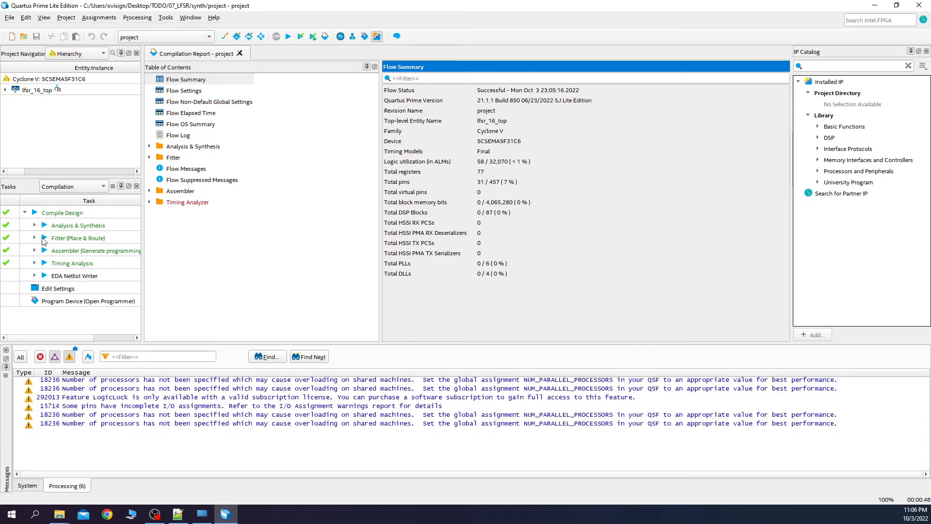
mouse_move(33, 231)
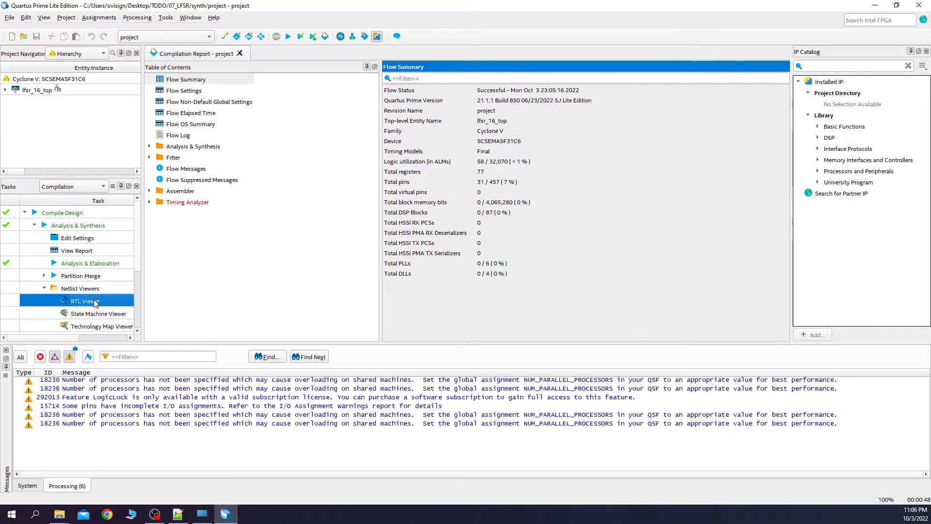
- Launch the RTL Viewer to display the lfsr_16_top schematic
double_click(80, 301)
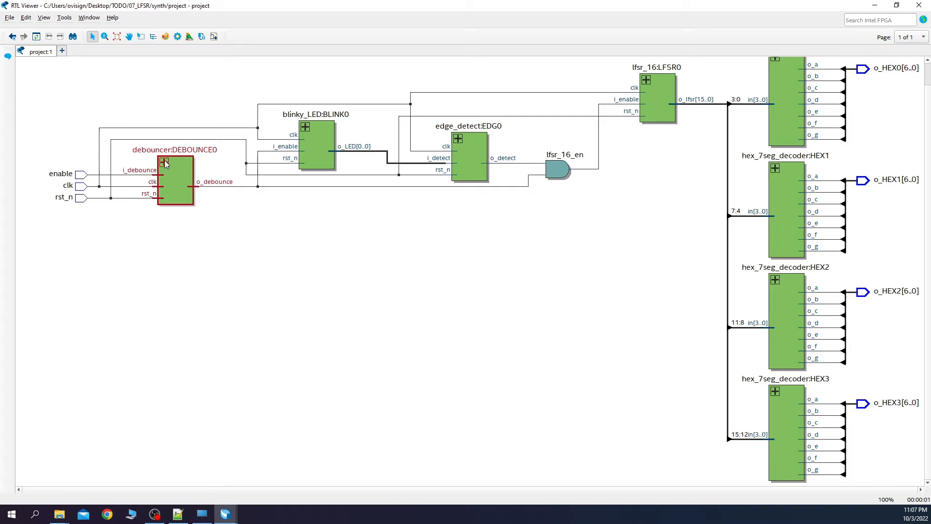
- Expand the debouncer block, collapse it, then expand blinky_LED to view its counters and flip-flops
click(163, 163)
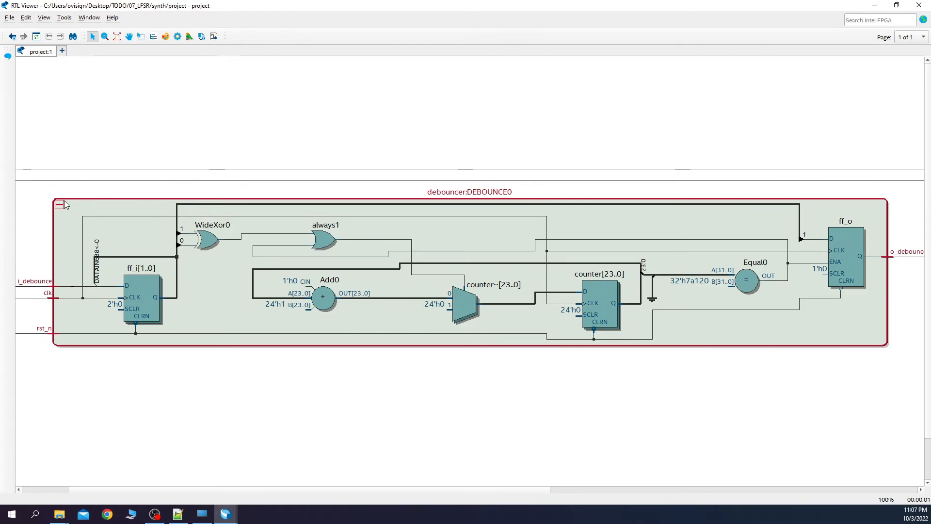
click(59, 205)
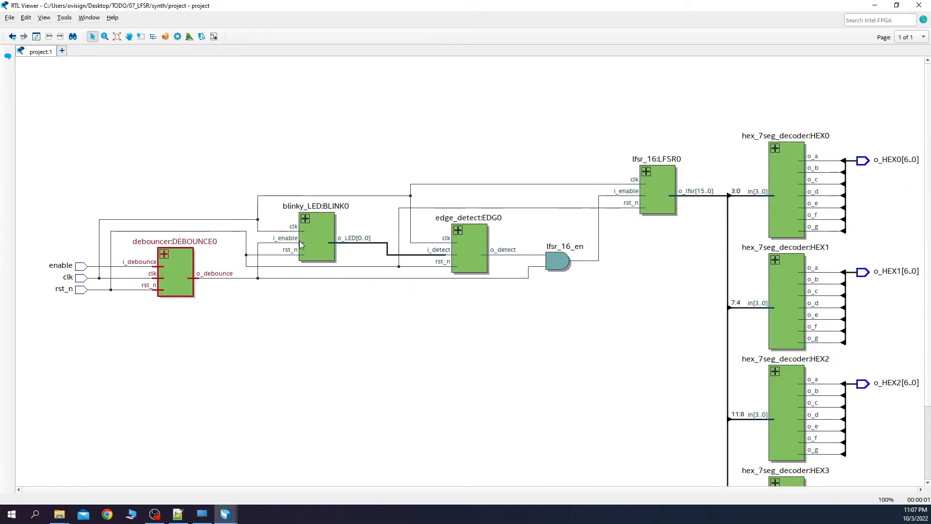
double_click(315, 238)
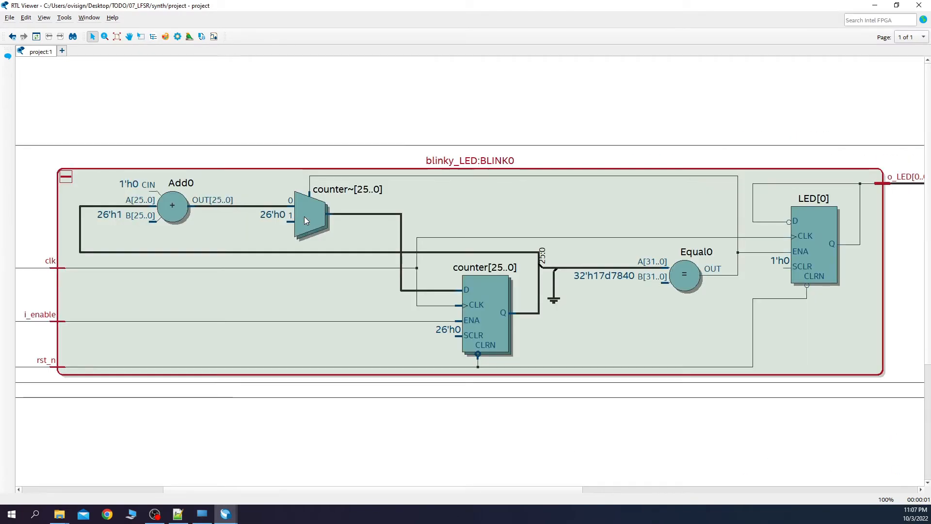
mouse_move(346, 216)
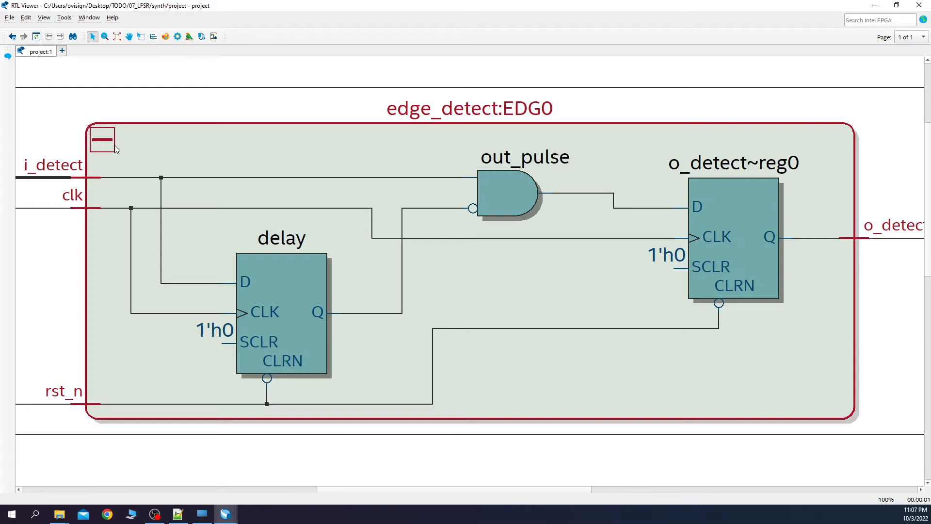
mouse_move(113, 153)
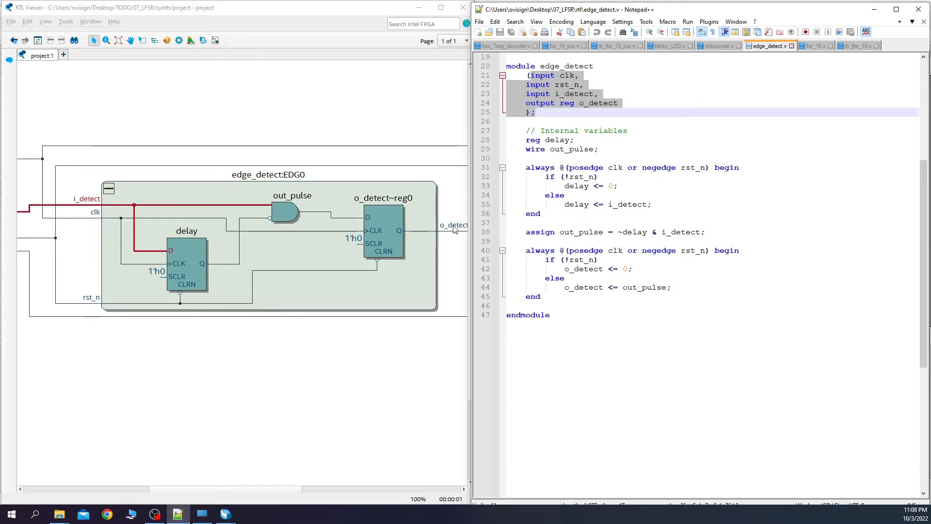
- Highlight out_pulse and o_detect in edge_detect.v, then show lfsr_16_top.v beside the schematic
double_click(557, 140)
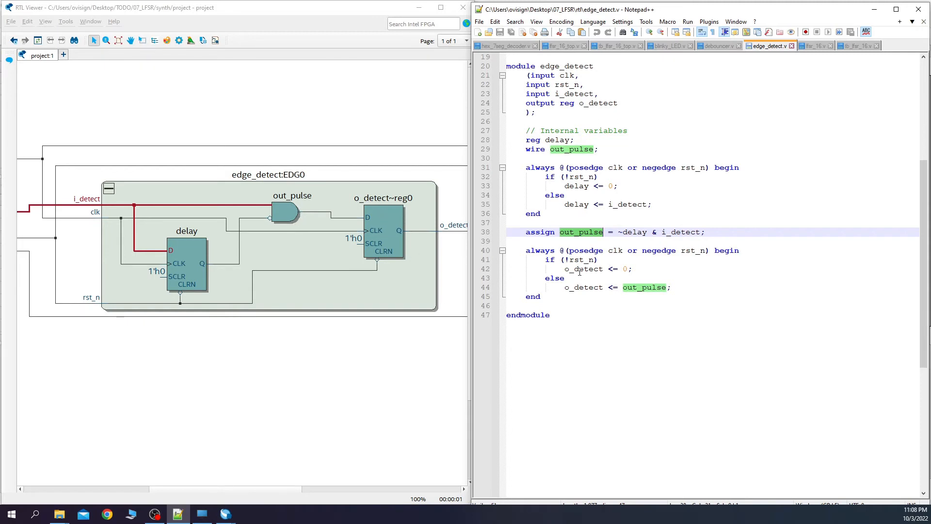
double_click(583, 269)
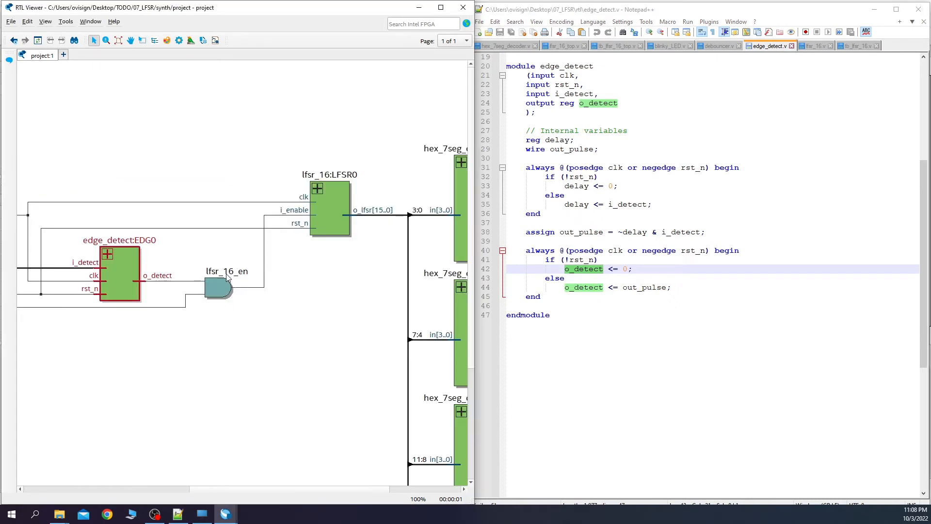
mouse_move(220, 285)
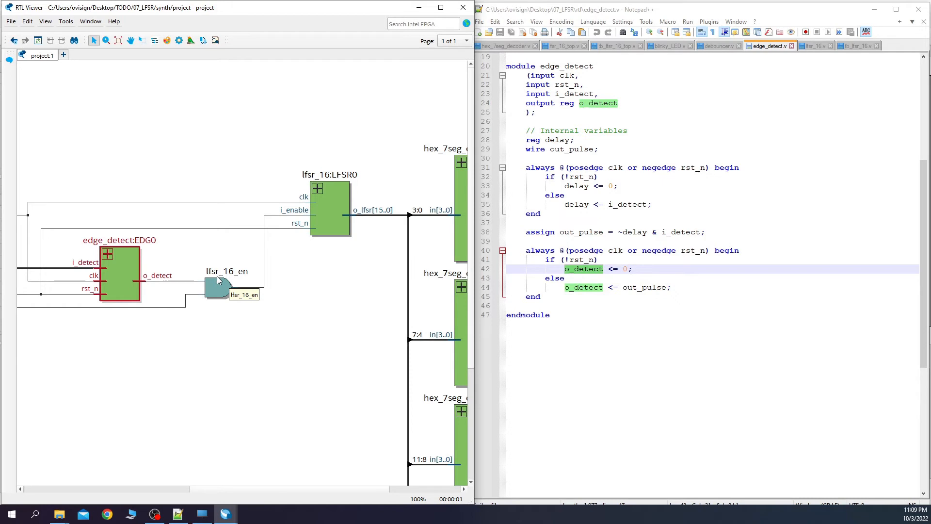
mouse_move(252, 284)
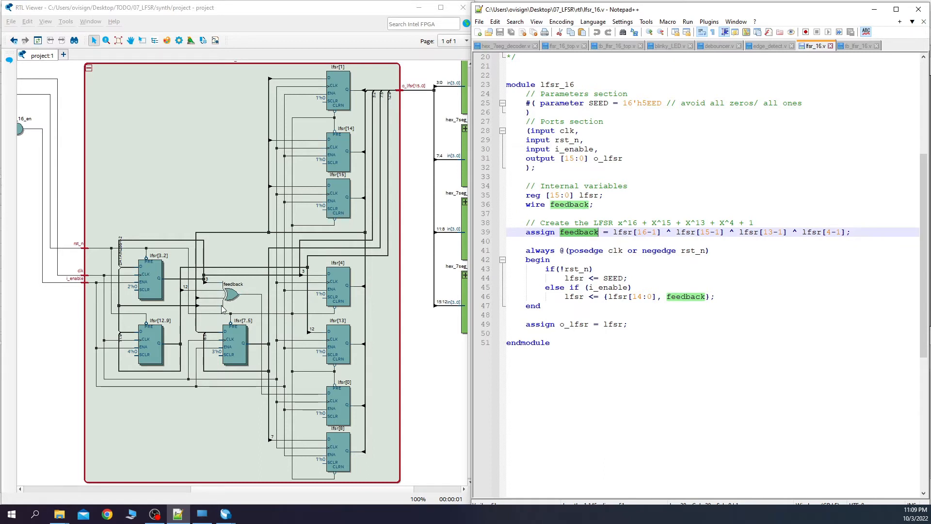
mouse_move(253, 418)
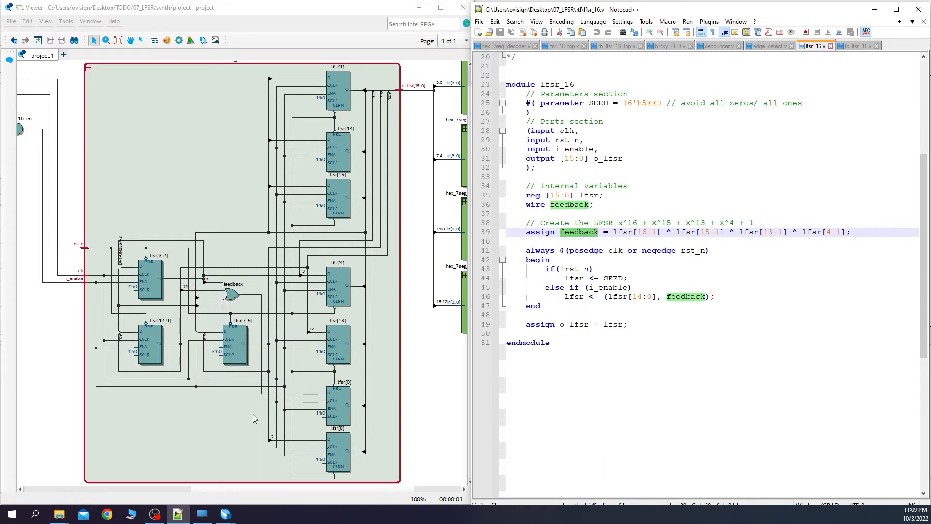
mouse_move(291, 333)
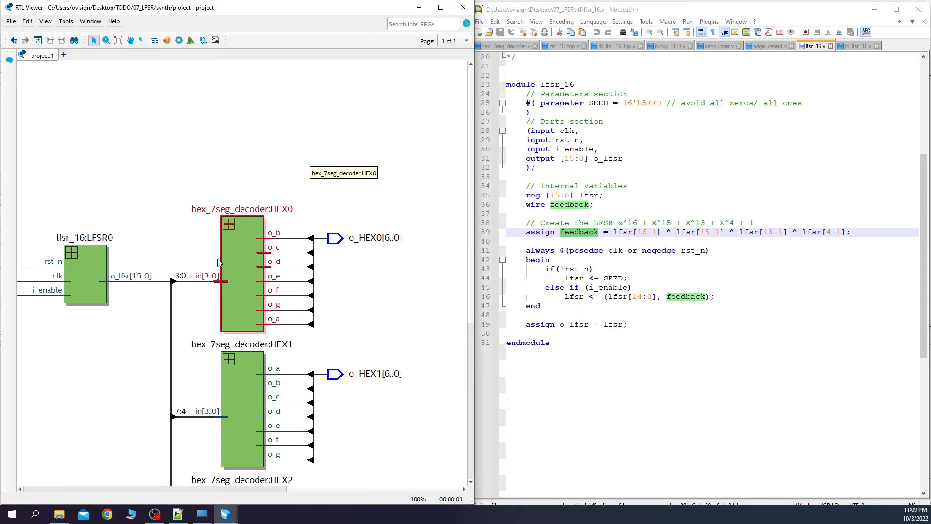
click(563, 46)
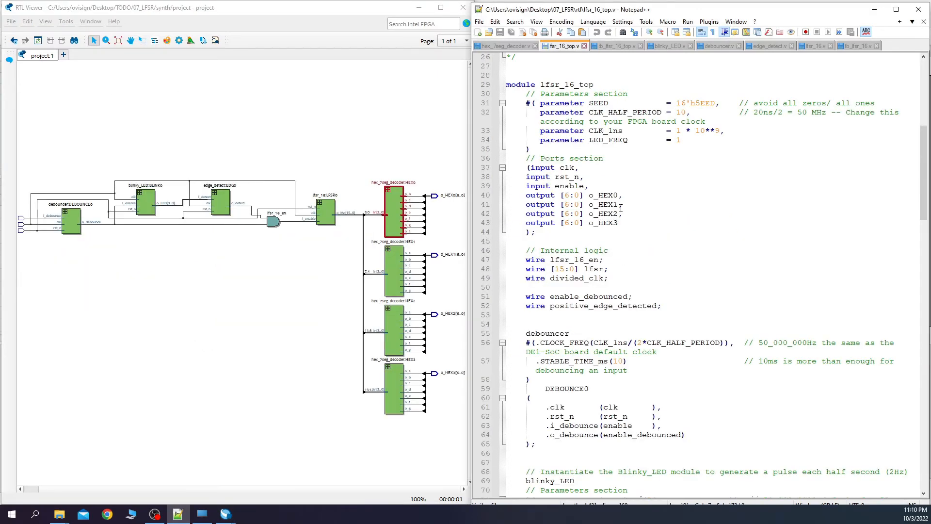
scroll(down, 3)
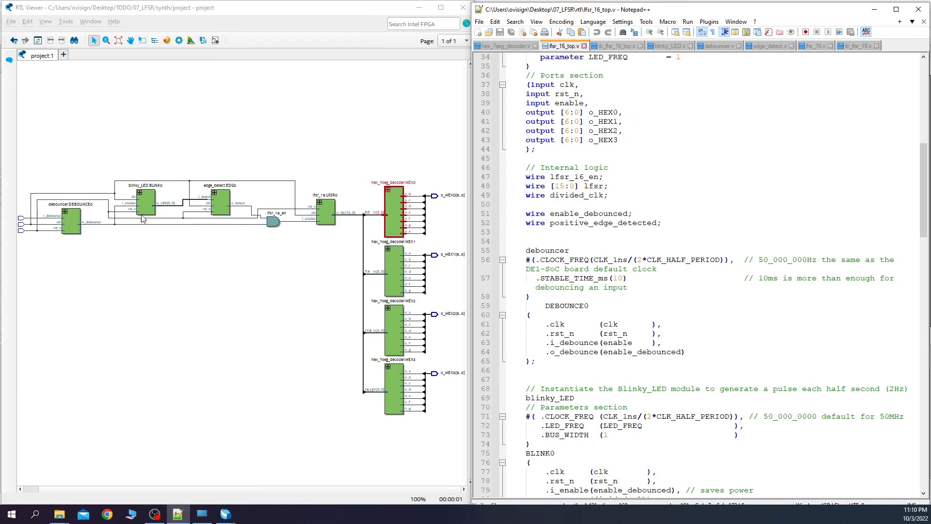
mouse_move(208, 241)
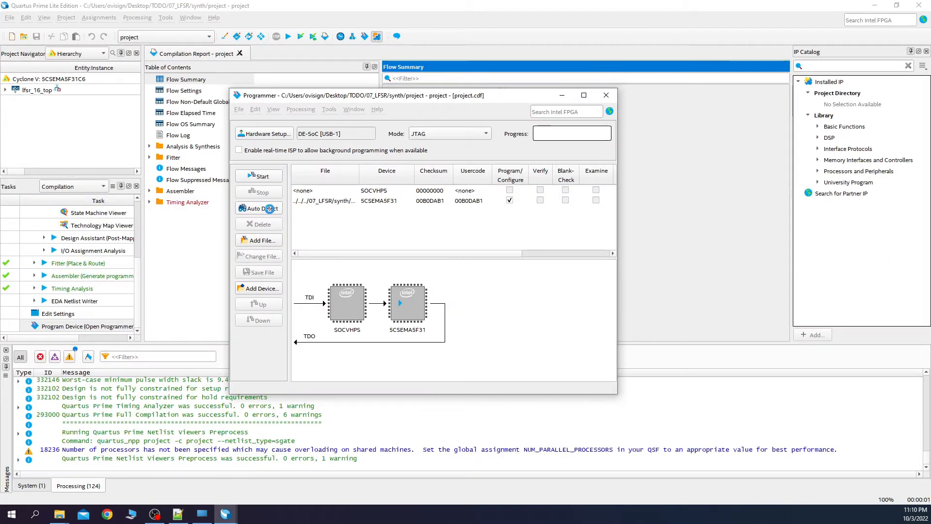
- Auto-detect the board's devices and assign output_files/project.sof to the 5CSEMA5F31 FPGA
click(259, 209)
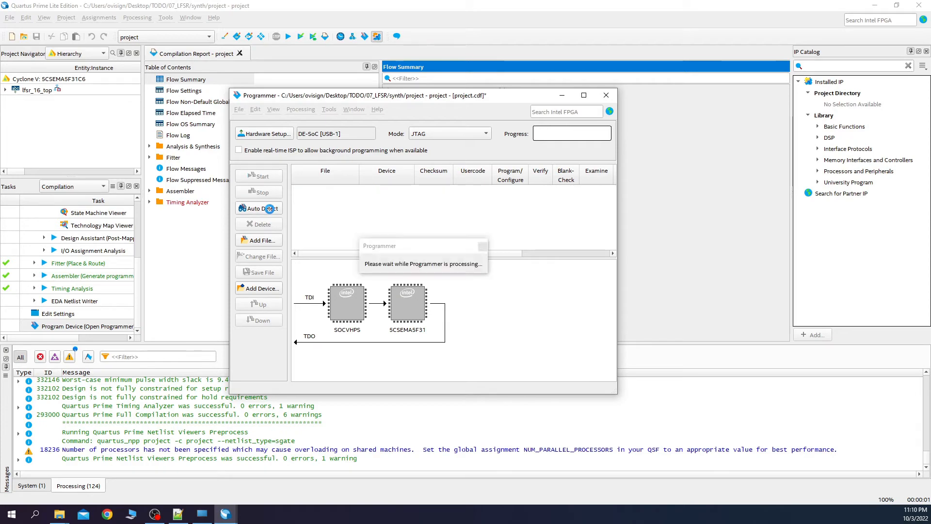
click(258, 239)
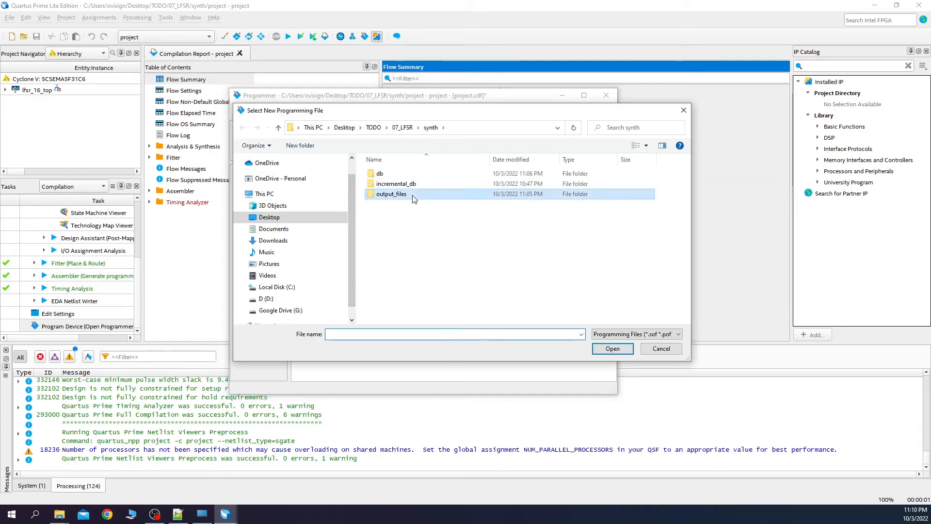
double_click(391, 194)
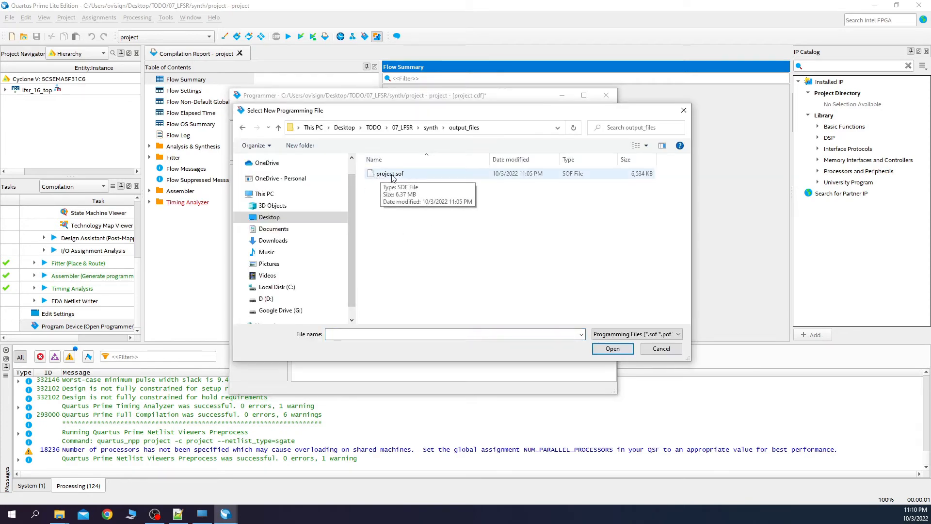
click(611, 349)
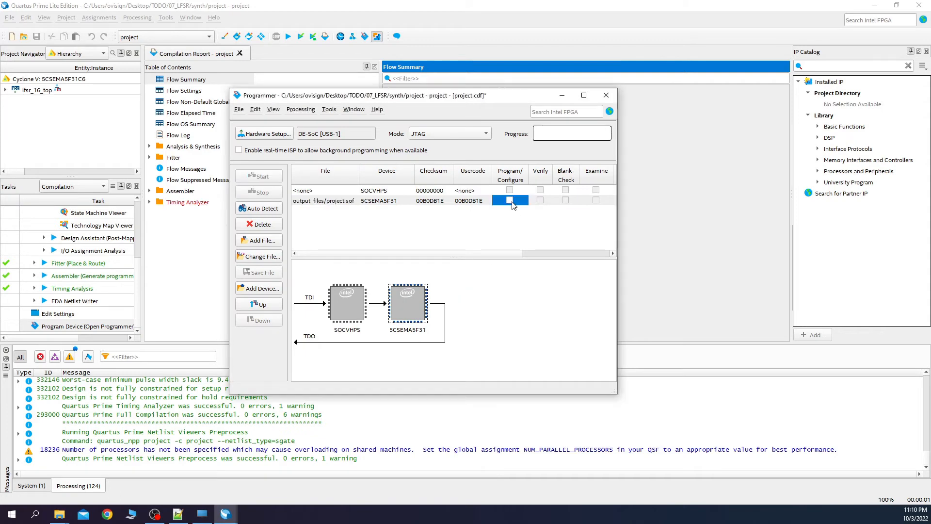
- Enable Program/Configure for the FPGA and start programming to 100% successful
click(509, 199)
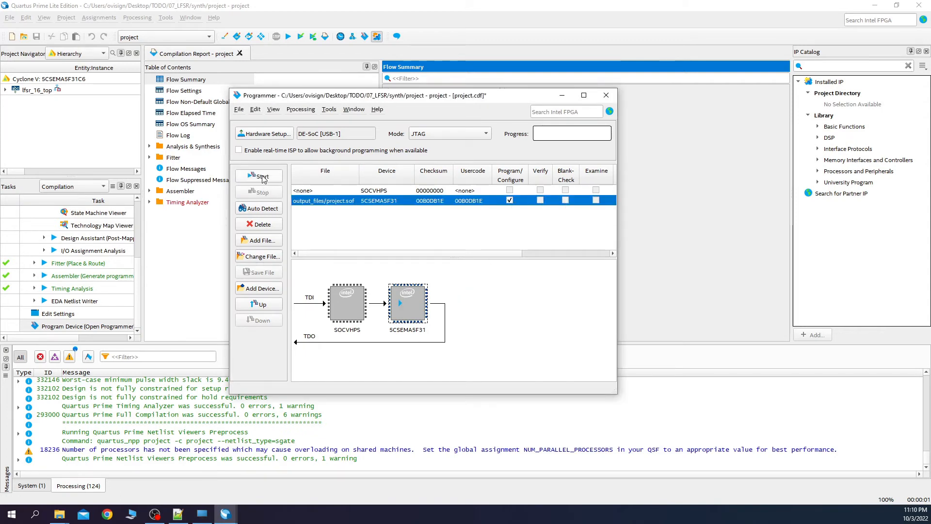
click(261, 176)
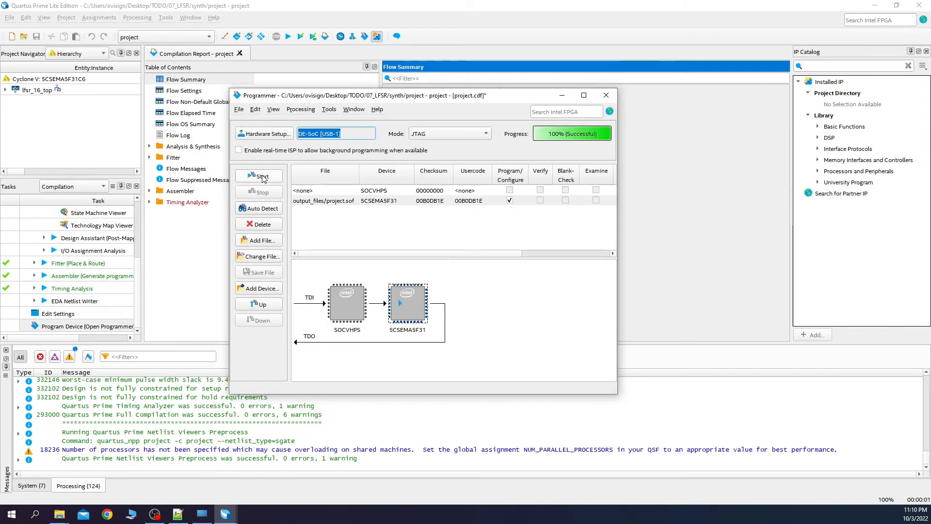